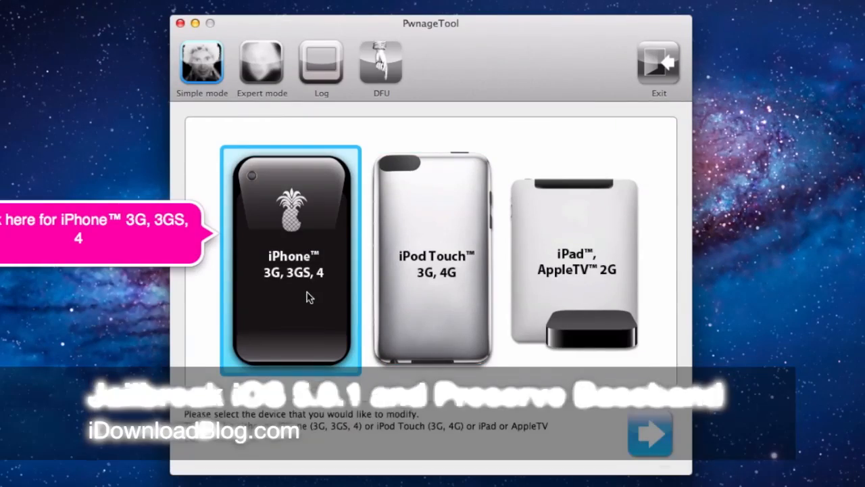
- Choose the iPhone 3G, 3GS, 4 device family image in Simple mode
{"action": "left_click", "coordinate": [650, 432]}
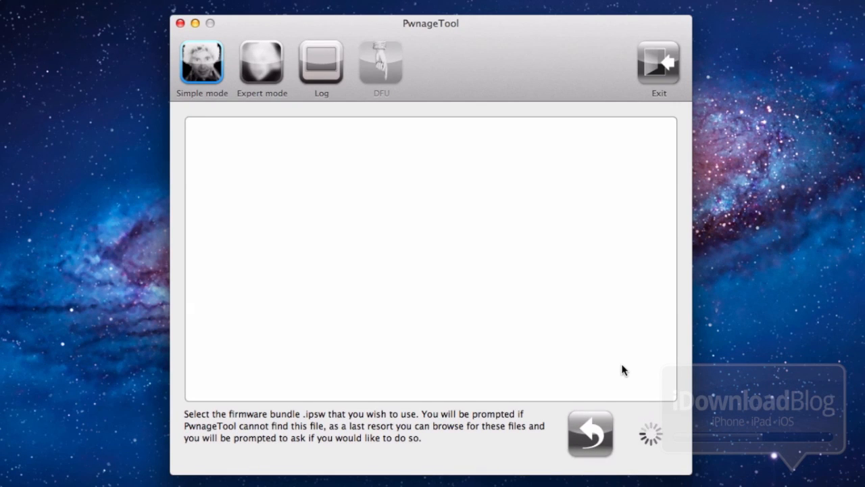
{"action": "mouse_move", "coordinate": [606, 363]}
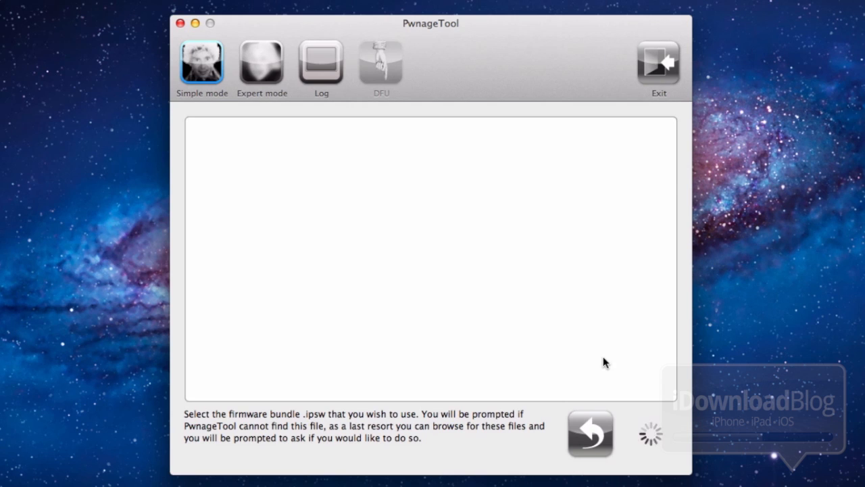
{"action": "mouse_move", "coordinate": [435, 227]}
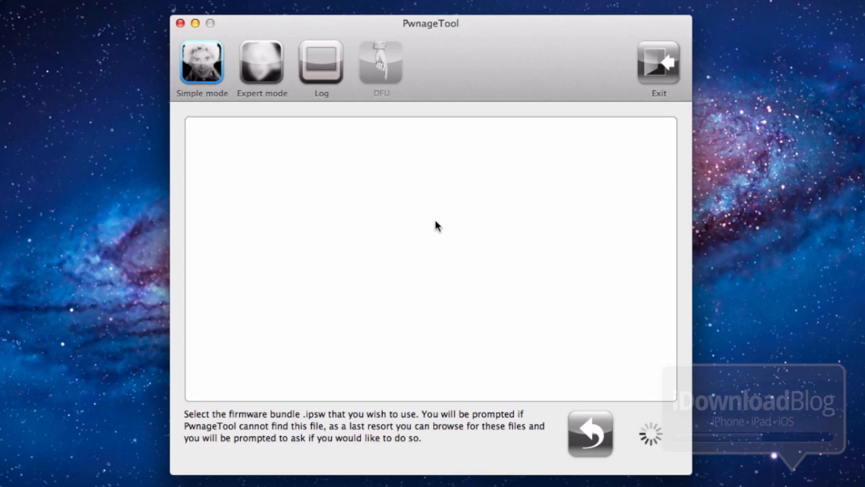
{"action": "mouse_move", "coordinate": [433, 228]}
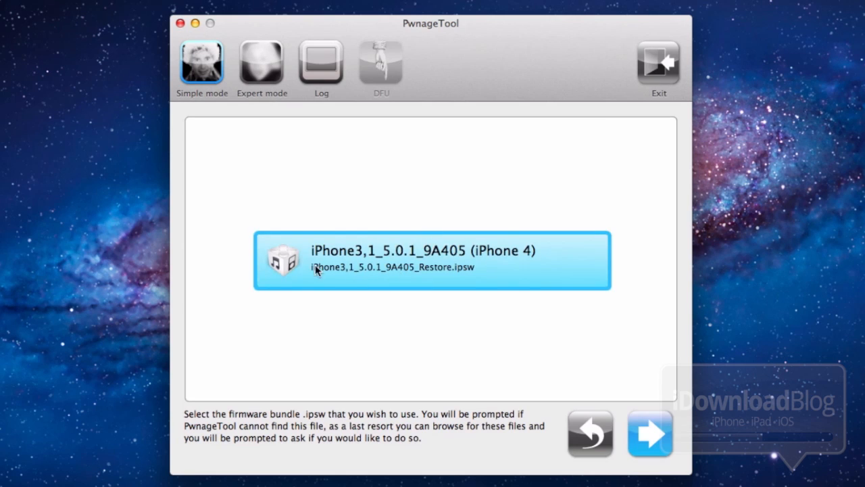
{"action": "mouse_move", "coordinate": [377, 277]}
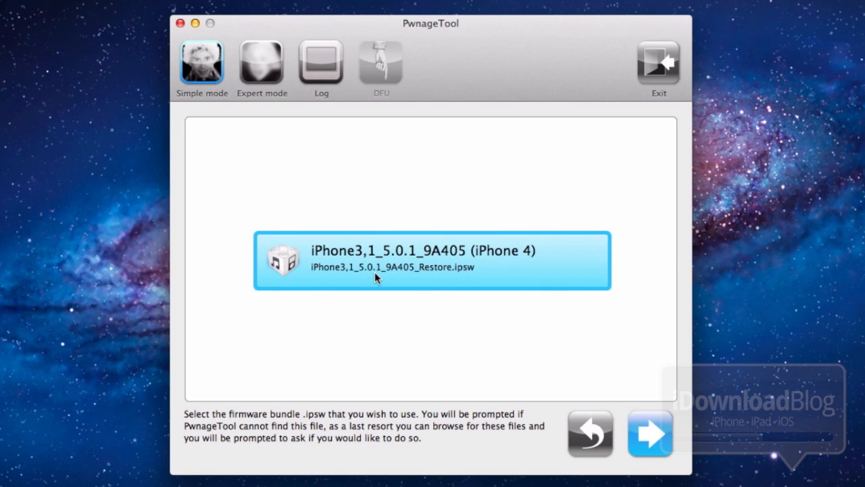
{"action": "mouse_move", "coordinate": [384, 276]}
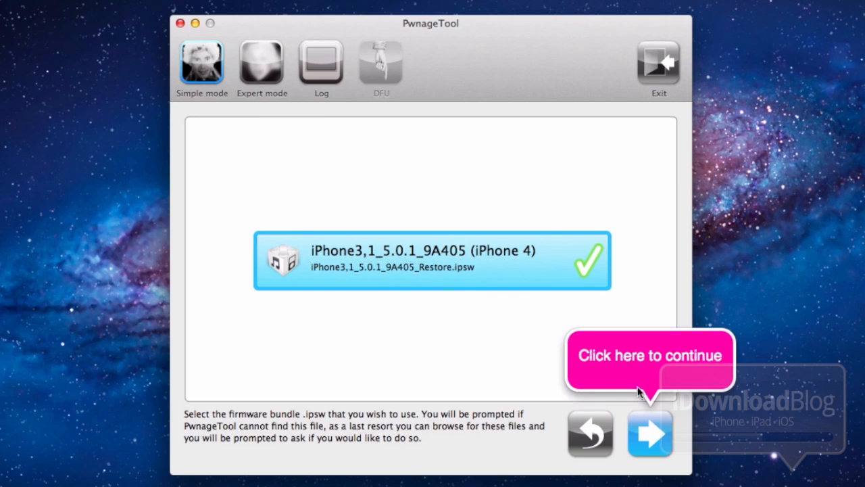
- Continue, agree to create the custom .ipsw and confirm normal iTunes activation
{"action": "left_click", "coordinate": [648, 433]}
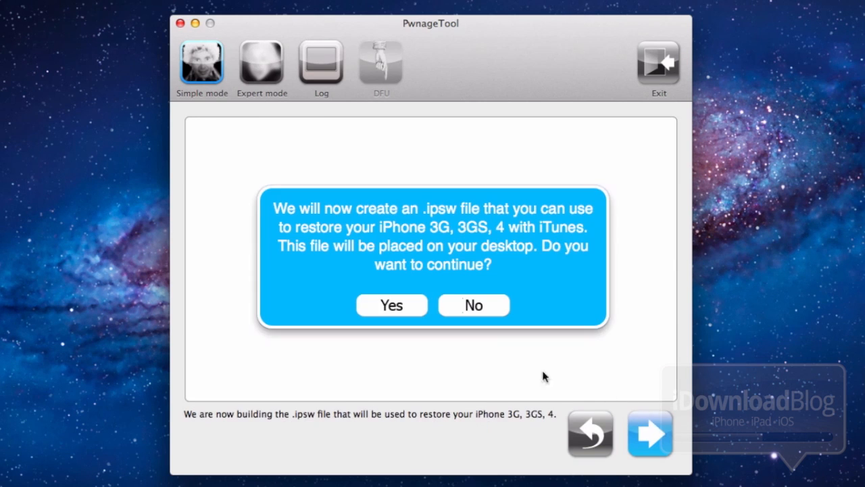
{"action": "mouse_move", "coordinate": [400, 324]}
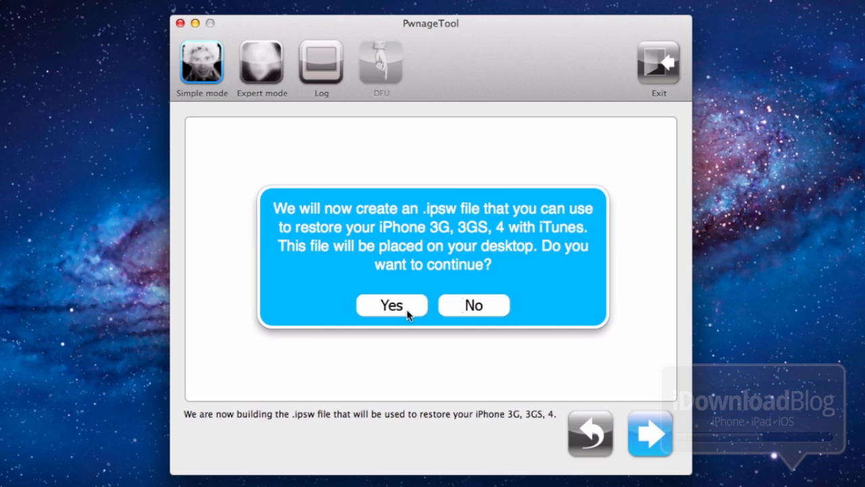
{"action": "left_click", "coordinate": [392, 305]}
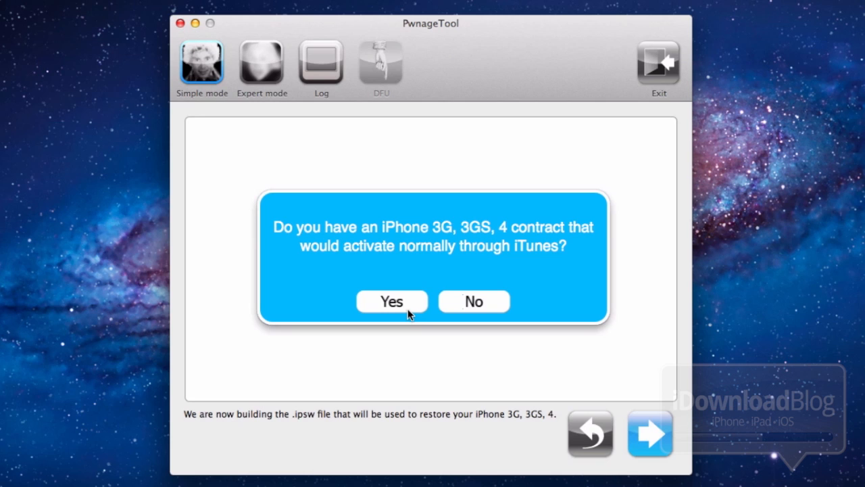
{"action": "left_click", "coordinate": [392, 300]}
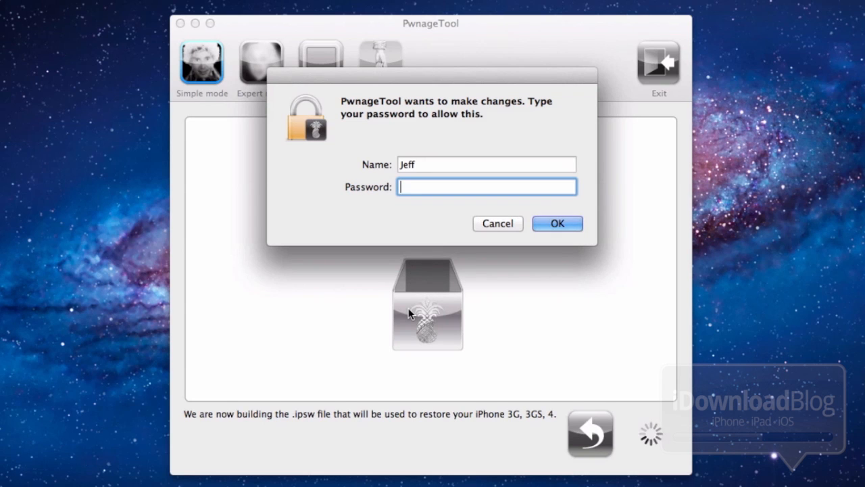
- Enter the administrator password and approve the authentication request
{"action": "type", "text": "password"}
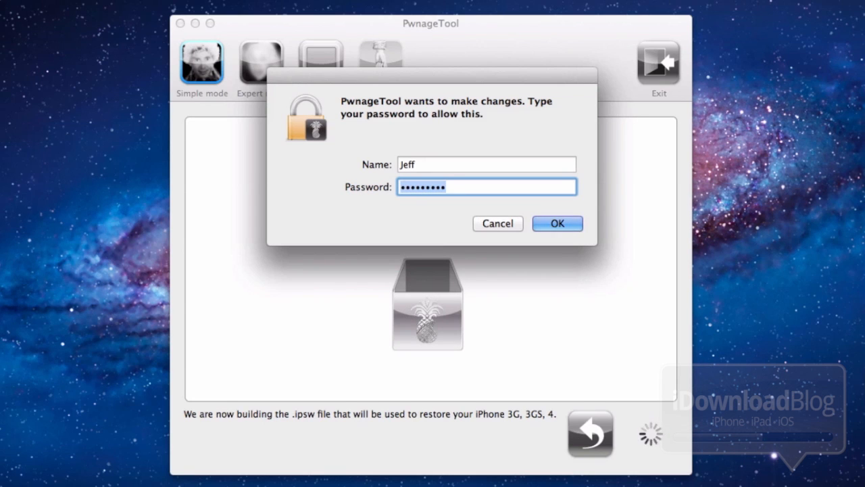
{"action": "left_click", "coordinate": [557, 223]}
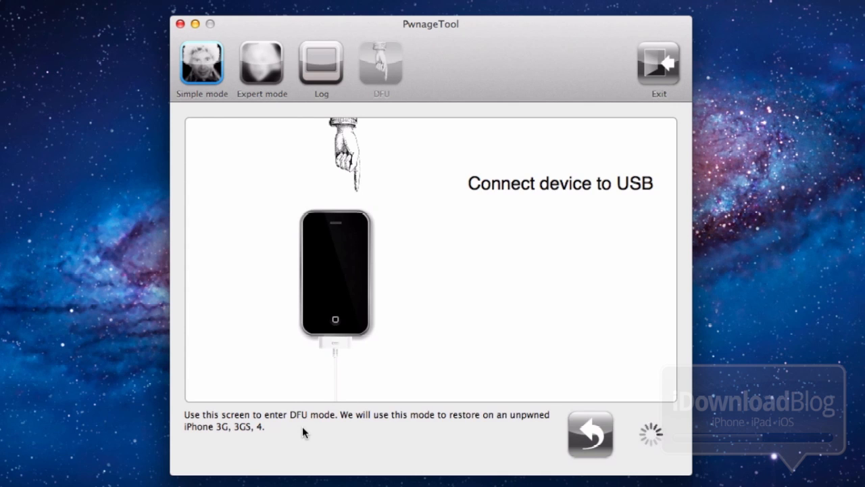
{"action": "mouse_move", "coordinate": [318, 430]}
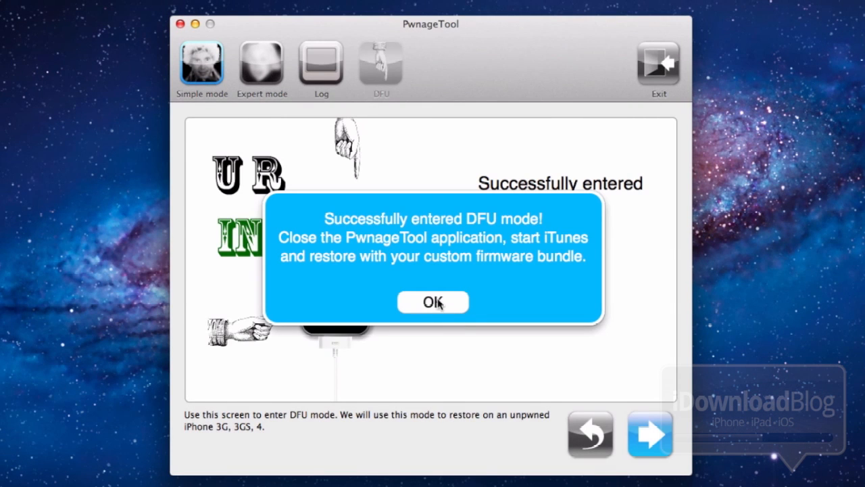
{"action": "mouse_move", "coordinate": [440, 302]}
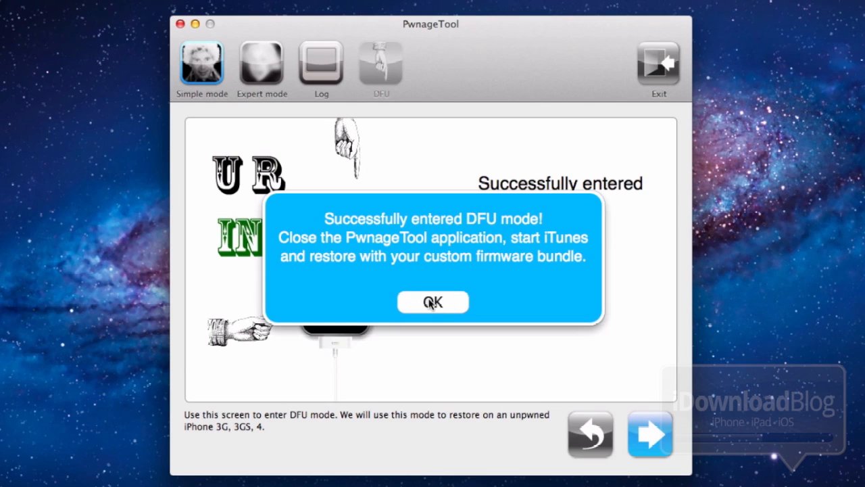
- Acknowledge the notice that the iPhone entered DFU mode successfully
{"action": "left_click", "coordinate": [433, 301]}
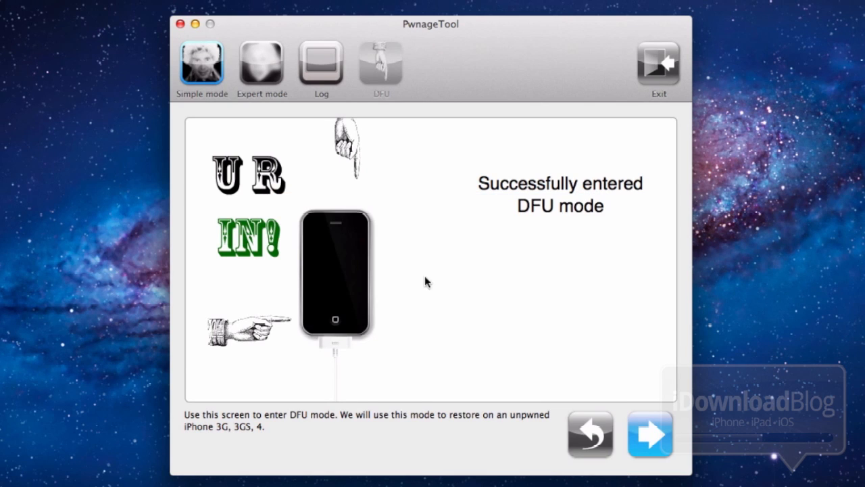
{"action": "mouse_move", "coordinate": [445, 290]}
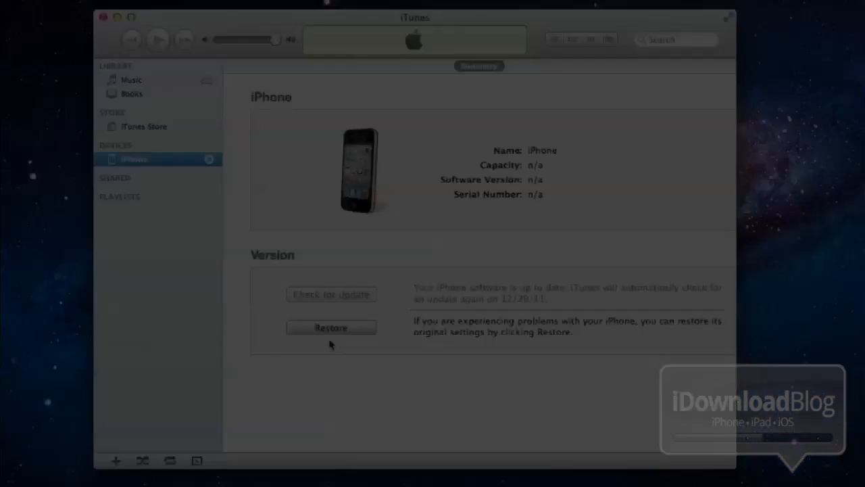
- Start a restore, select iPhone3,1_5.0.1_9A405_Custom_Restore.ipsw on the Desktop in list view
{"action": "left_click", "coordinate": [331, 327]}
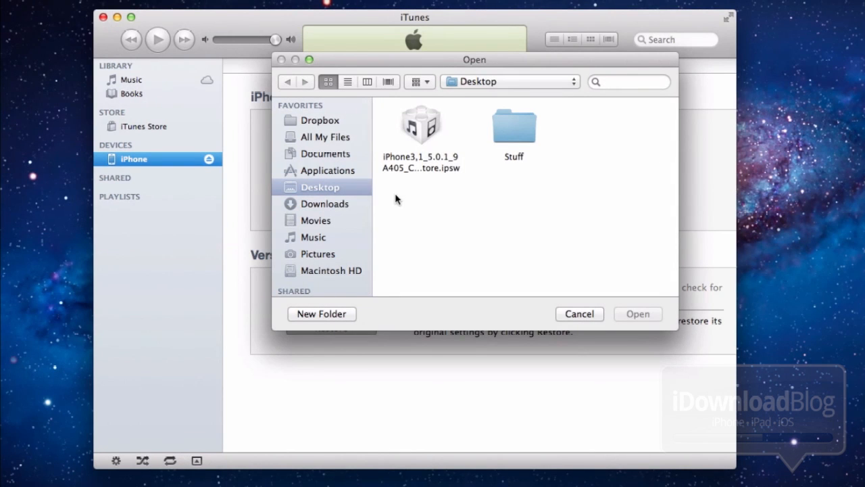
{"action": "left_click", "coordinate": [420, 135]}
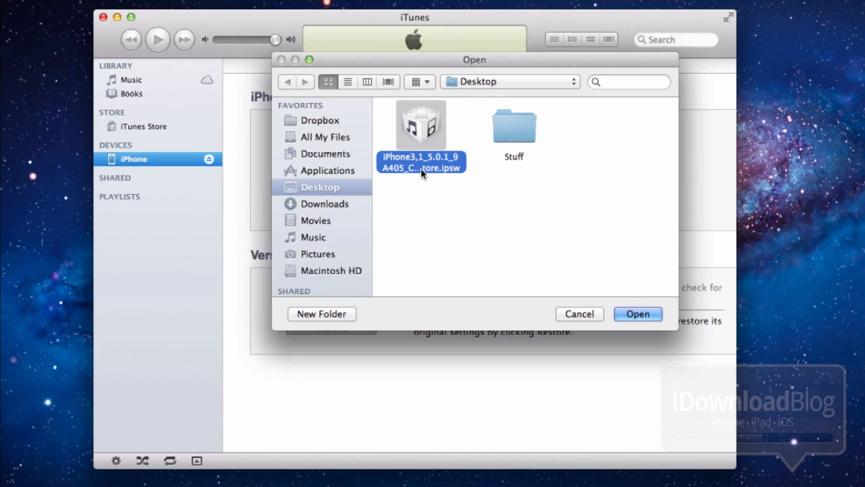
{"action": "left_click", "coordinate": [348, 81]}
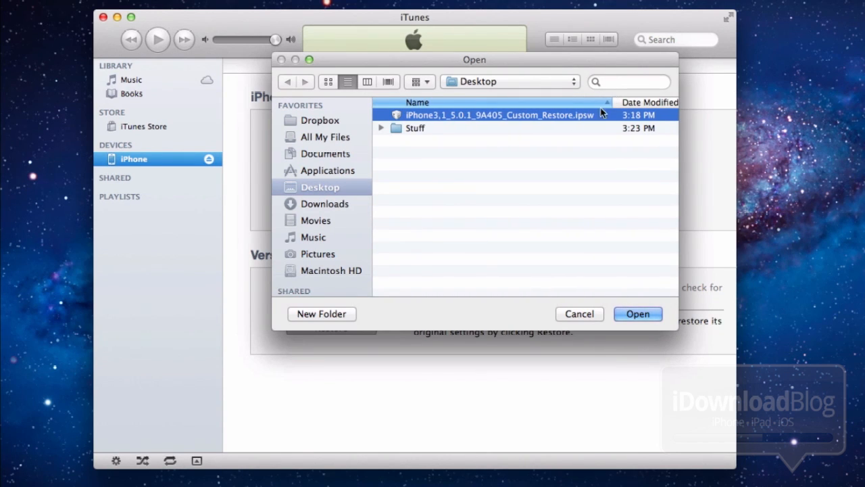
{"action": "mouse_move", "coordinate": [574, 259]}
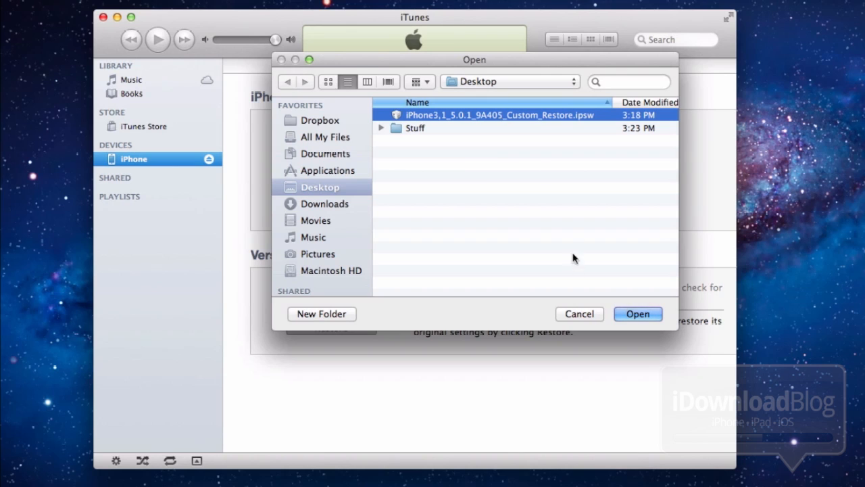
- Load the custom .ipsw and confirm erasing and restoring the iPhone to iOS 5.0.1
{"action": "left_click", "coordinate": [638, 314]}
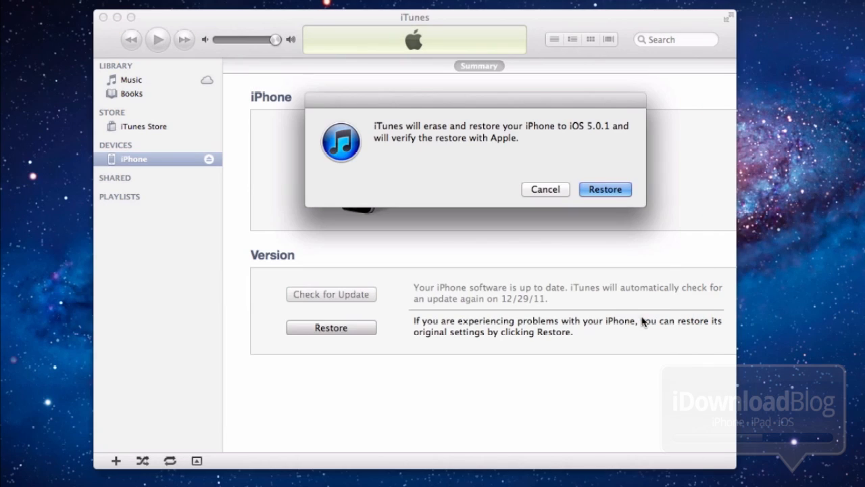
{"action": "left_click", "coordinate": [604, 189]}
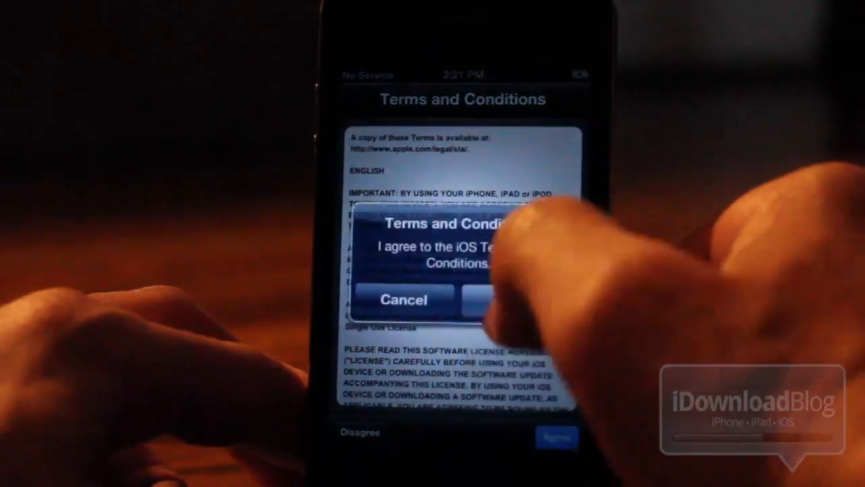
- Agree to the terms, choose Don't Send diagnostics and start using the iPhone
{"action": "left_click", "coordinate": [500, 300]}
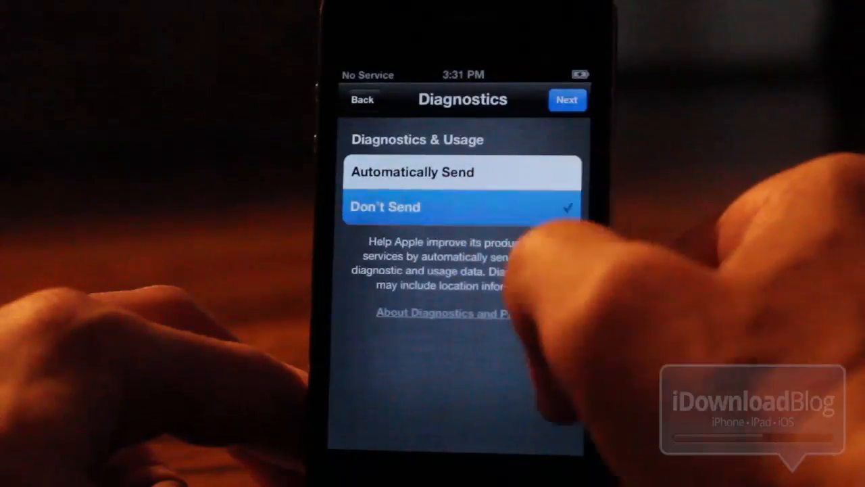
{"action": "left_click", "coordinate": [566, 100]}
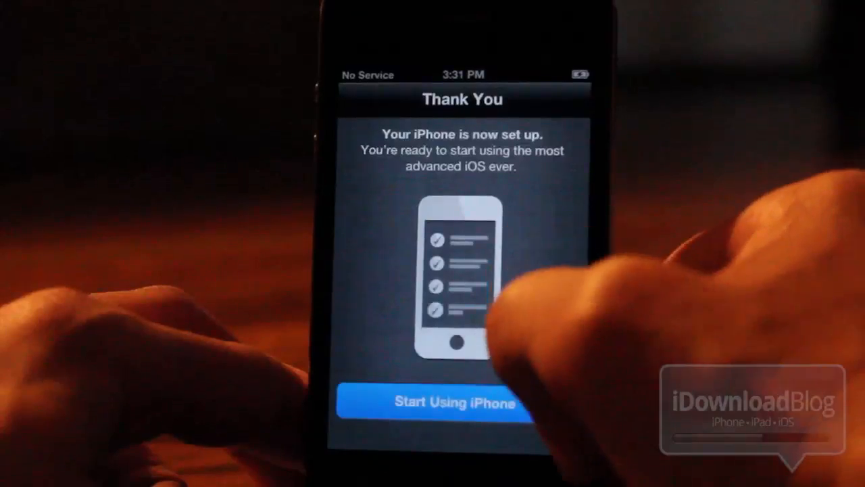
{"action": "left_click", "coordinate": [446, 403]}
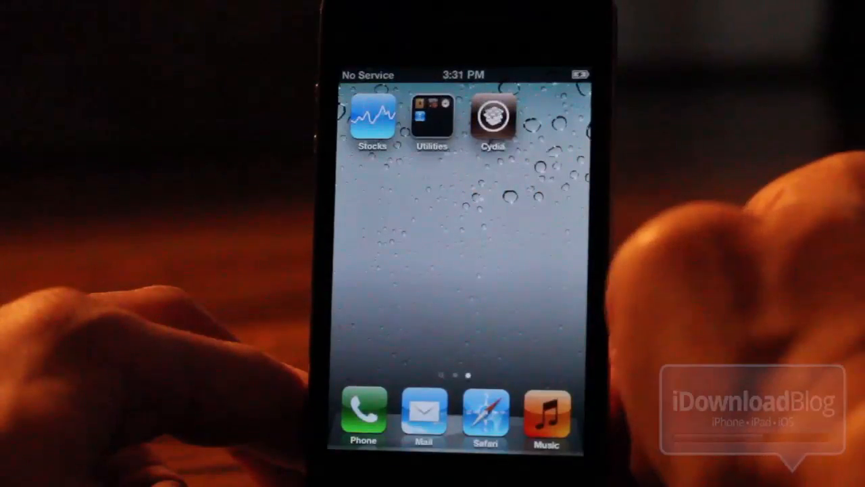
- Launch Cydia and dismiss its cellular data network error alert
{"action": "left_click", "coordinate": [492, 121]}
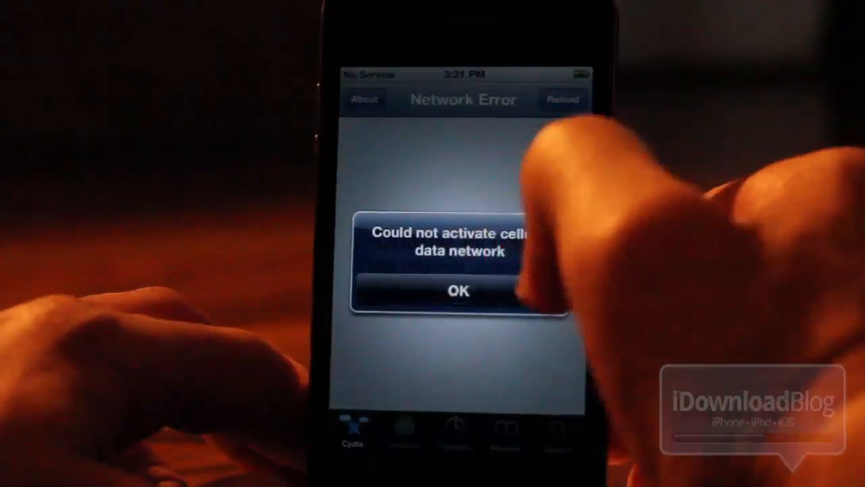
{"action": "left_click", "coordinate": [459, 289]}
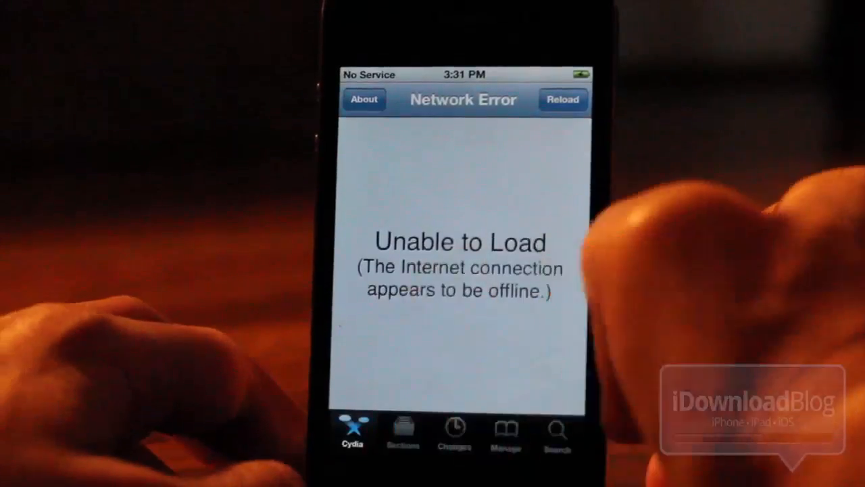